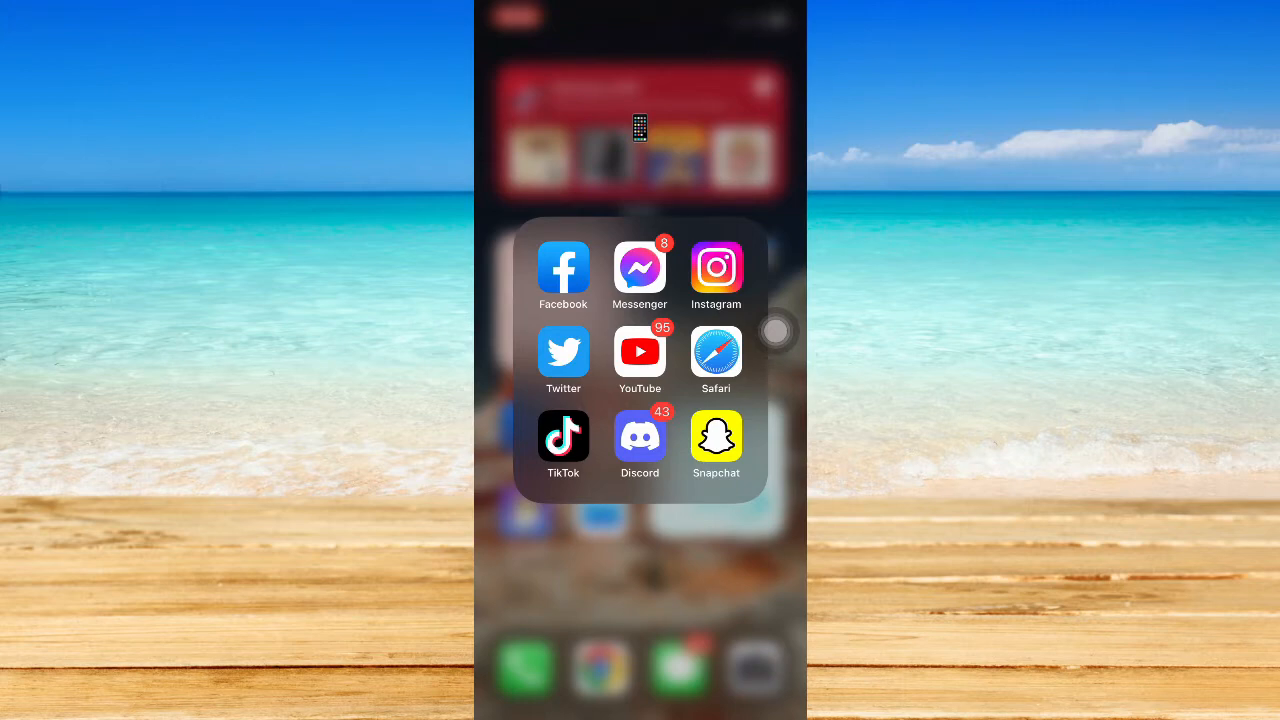
Step: Launch Facebook and open its main menu with Settings & privacy expanded
click(562, 267)
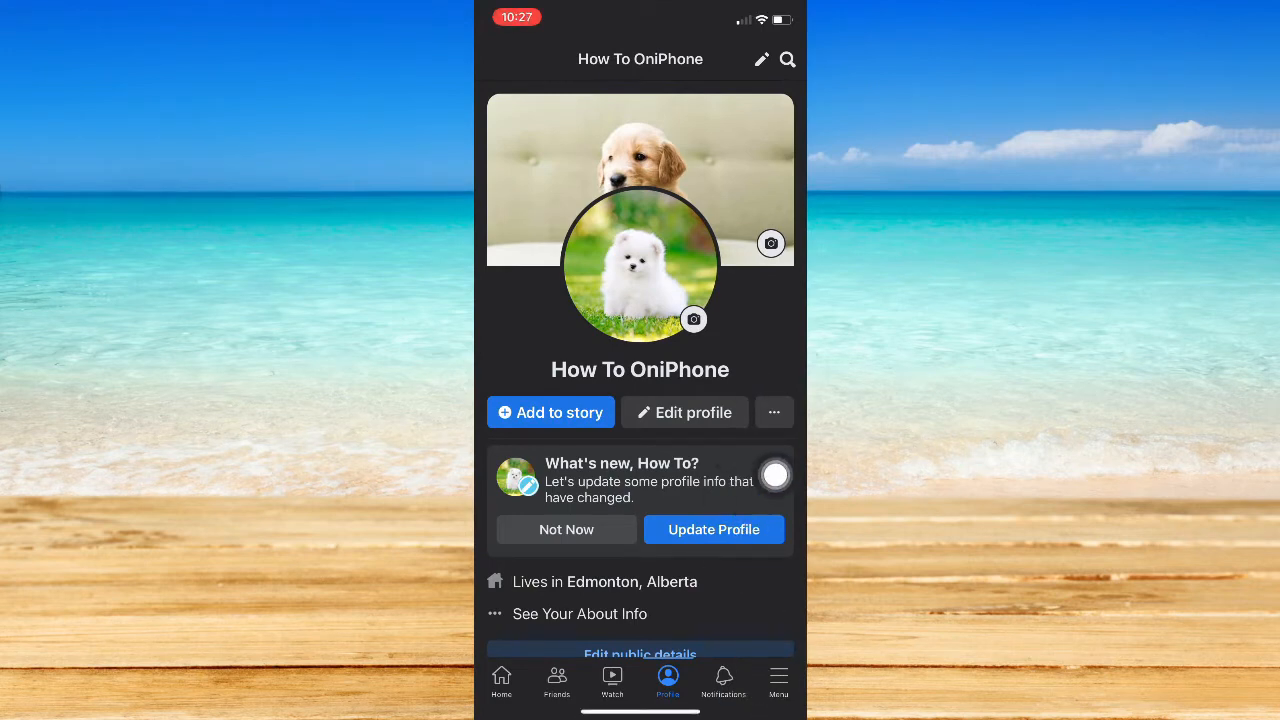
click(778, 683)
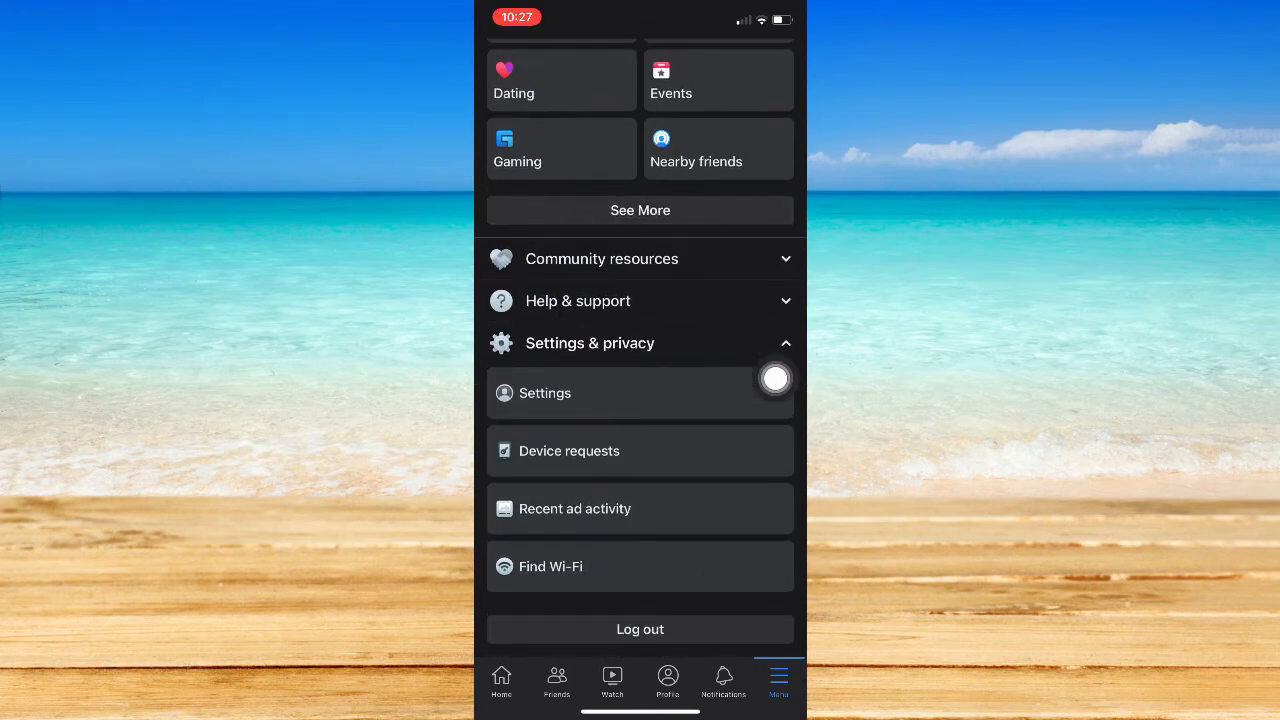
mouse_move(775, 448)
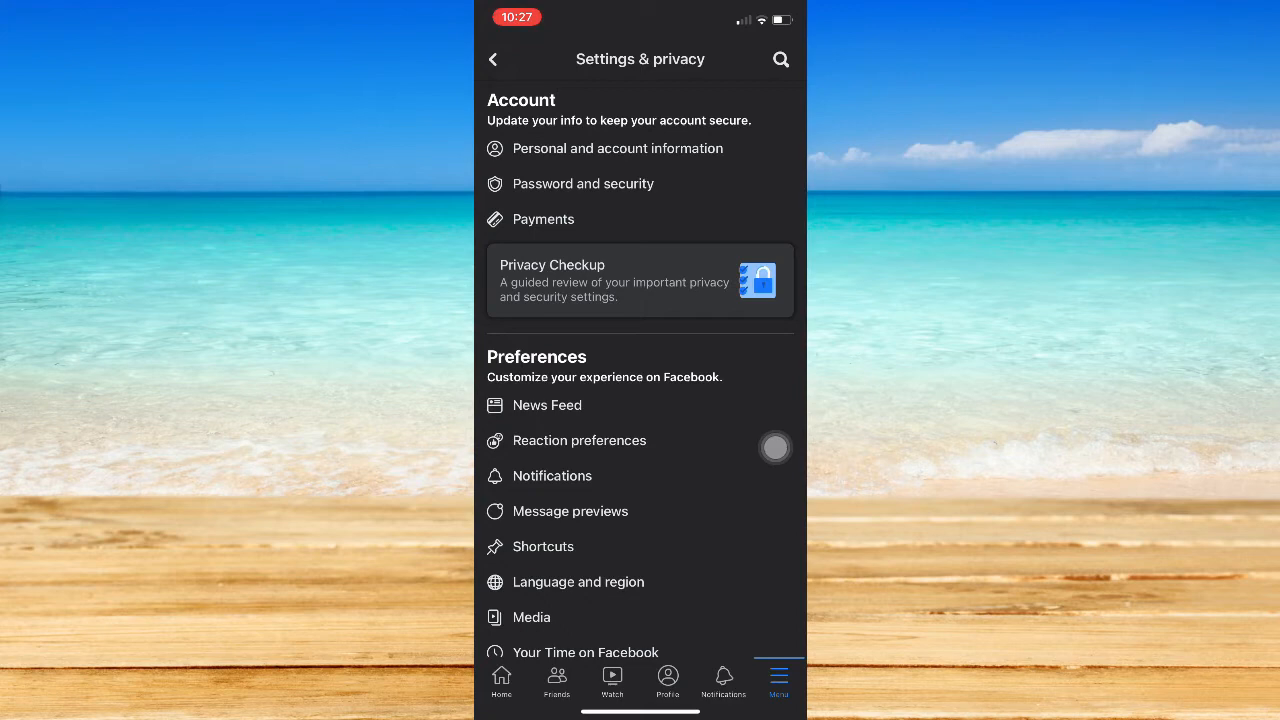
Step: Go from Settings to Posts and open 'Who can see your future posts?' (currently Friends)
scroll(down, 3)
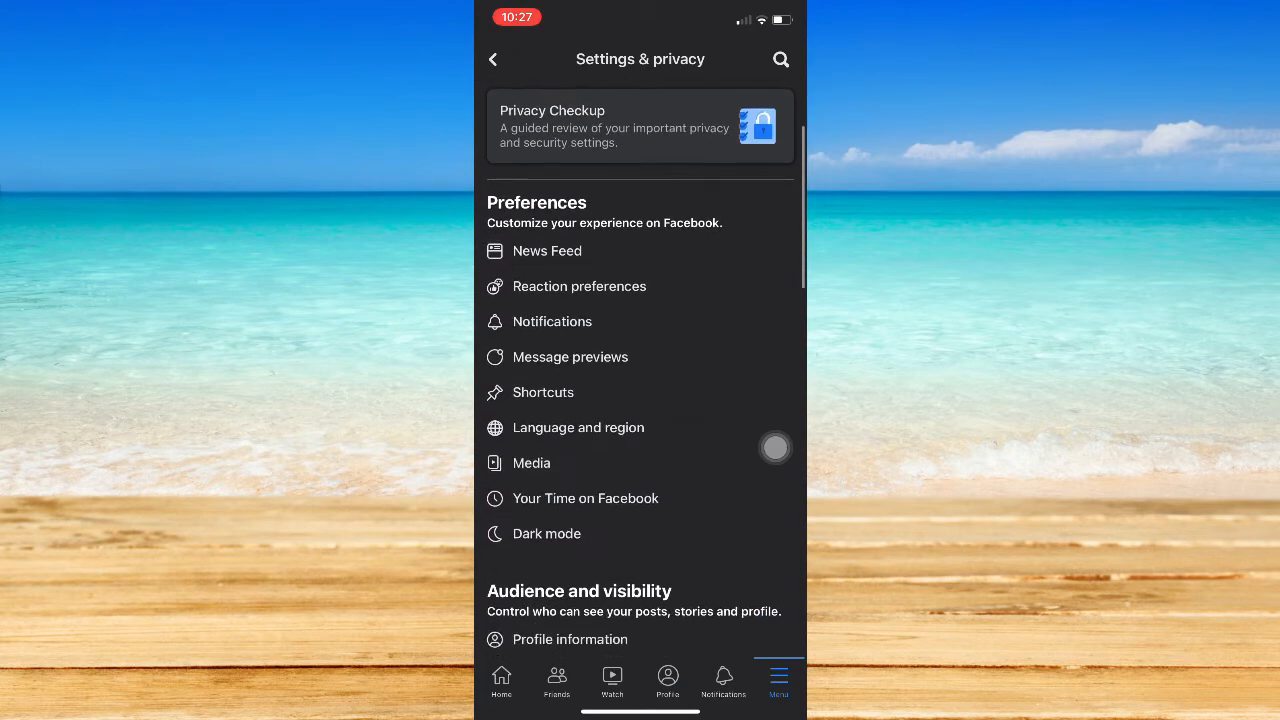
scroll(down, 3)
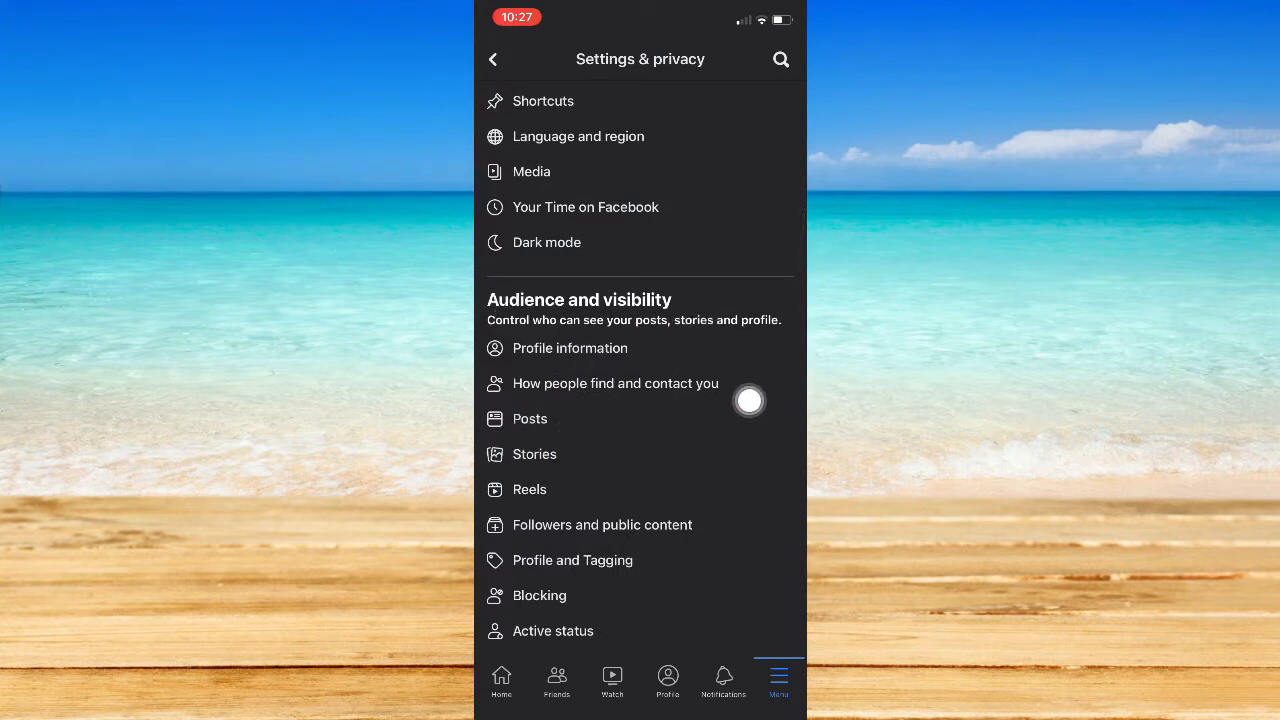
click(530, 418)
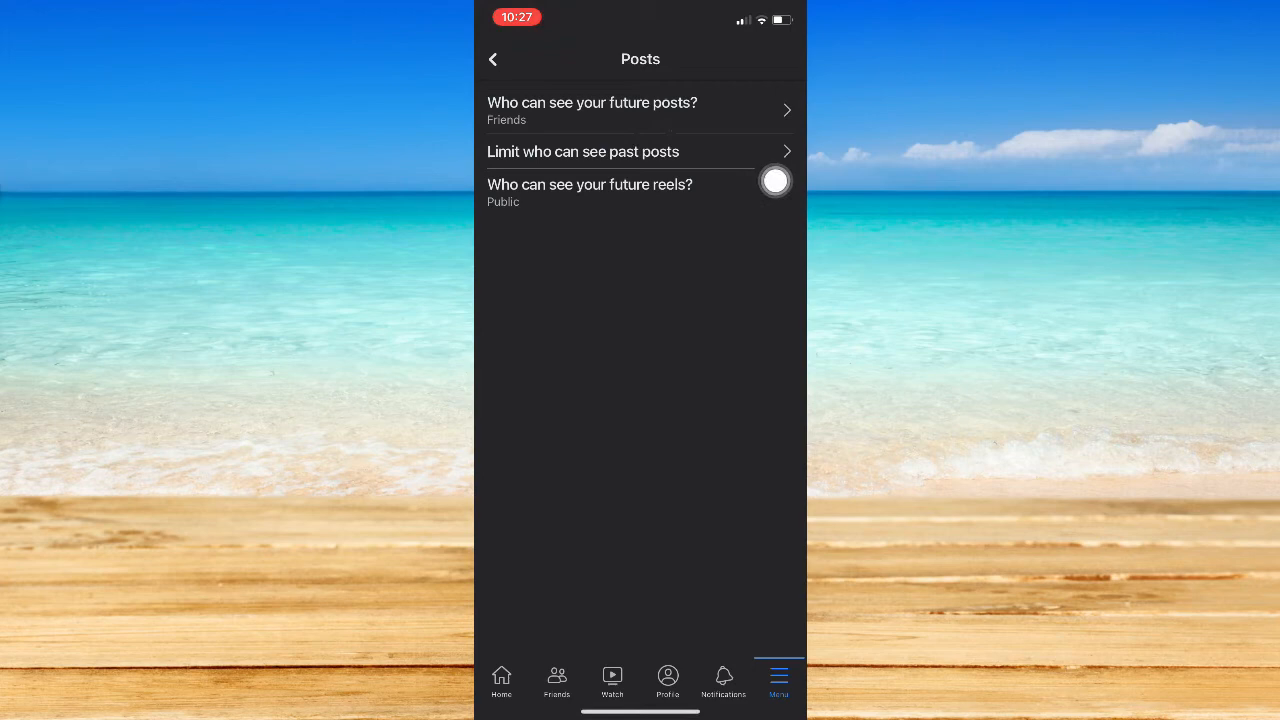
click(592, 108)
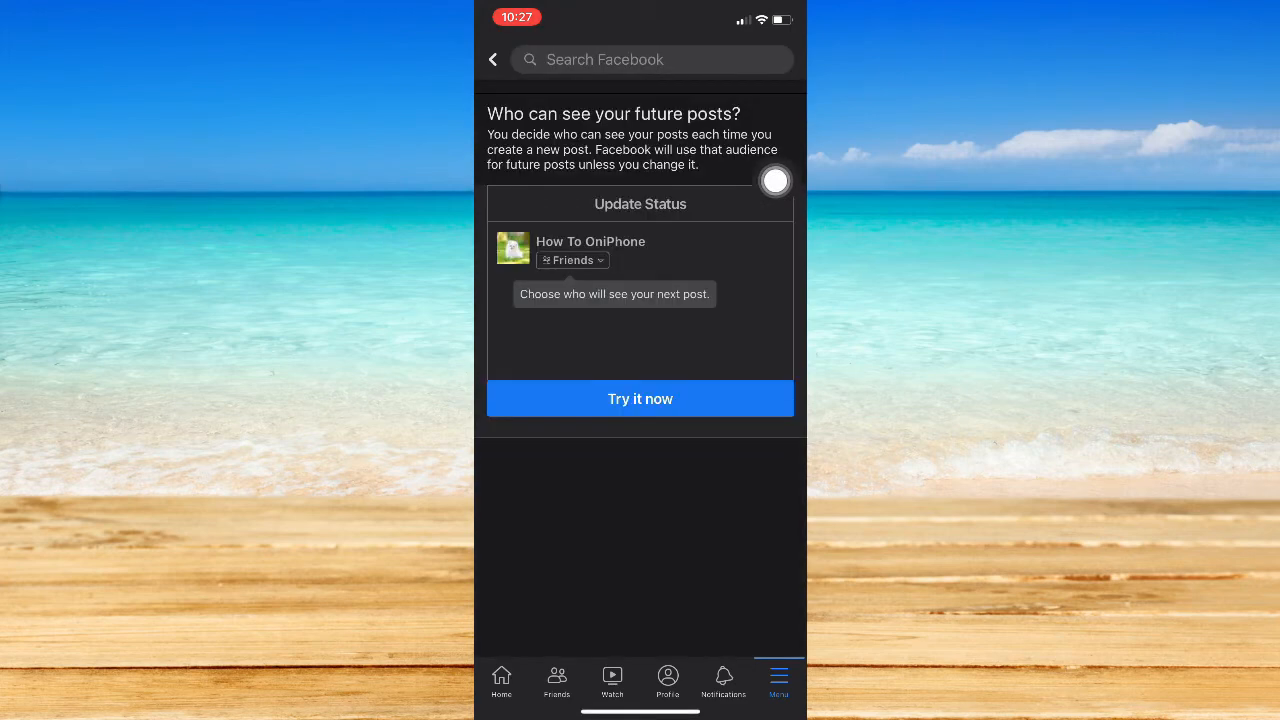
mouse_move(776, 301)
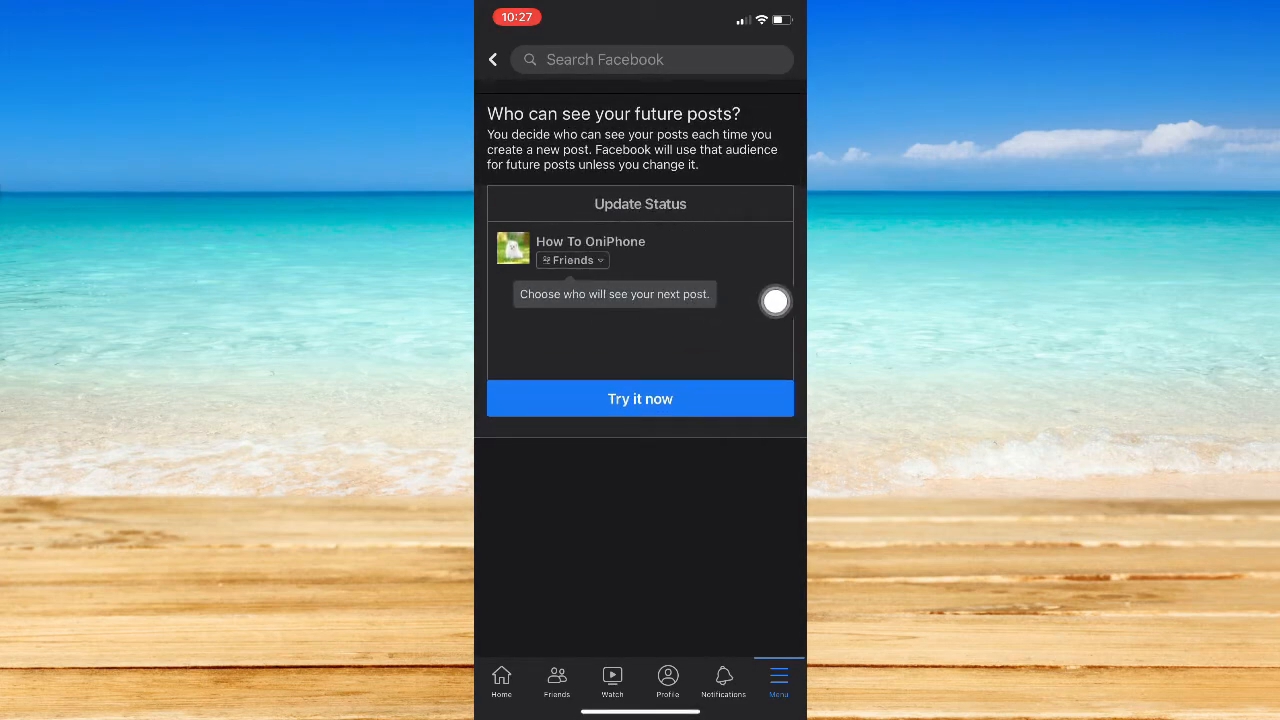
mouse_move(750, 375)
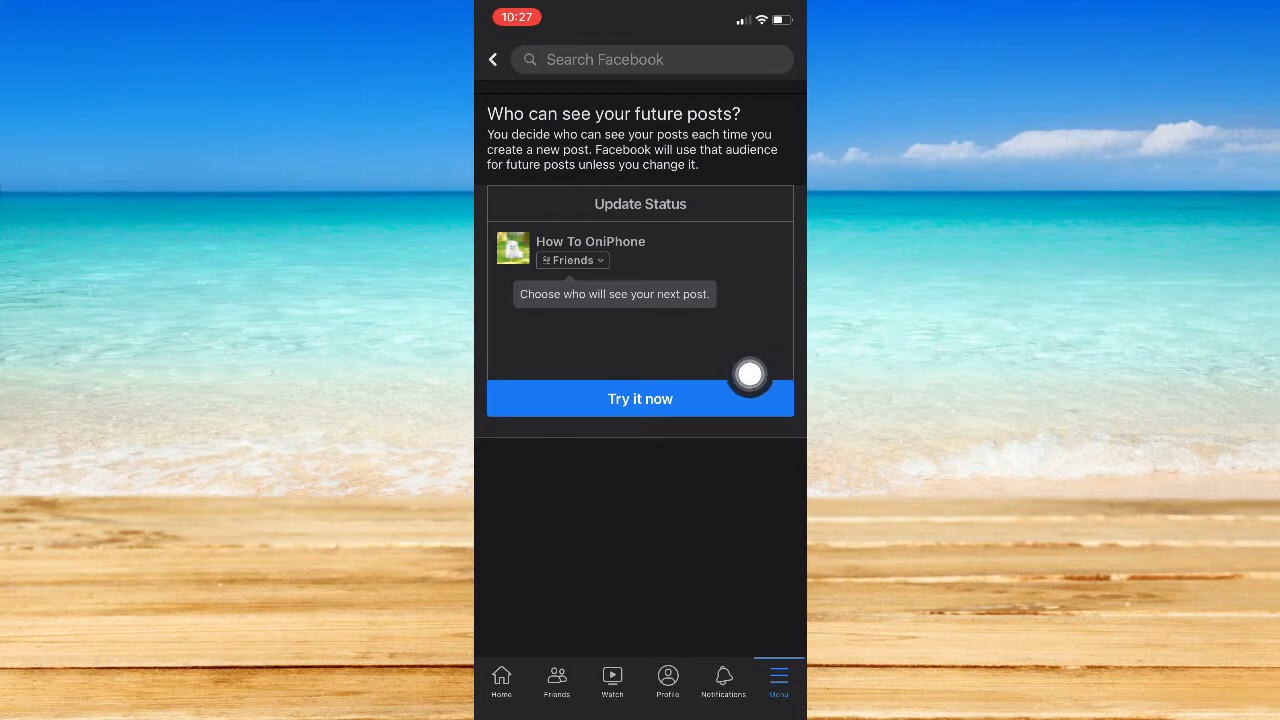
mouse_move(776, 331)
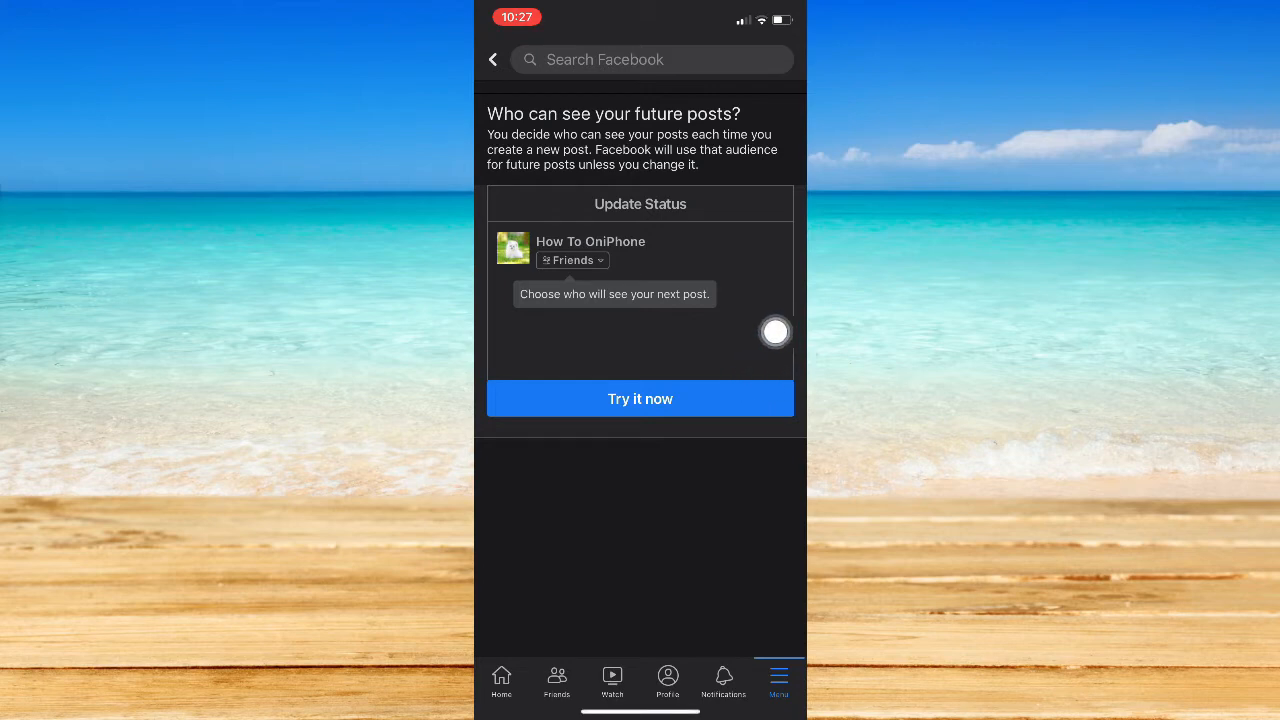
Step: Switch a draft post's audience from Friends to Only me, then discard the empty draft
click(640, 398)
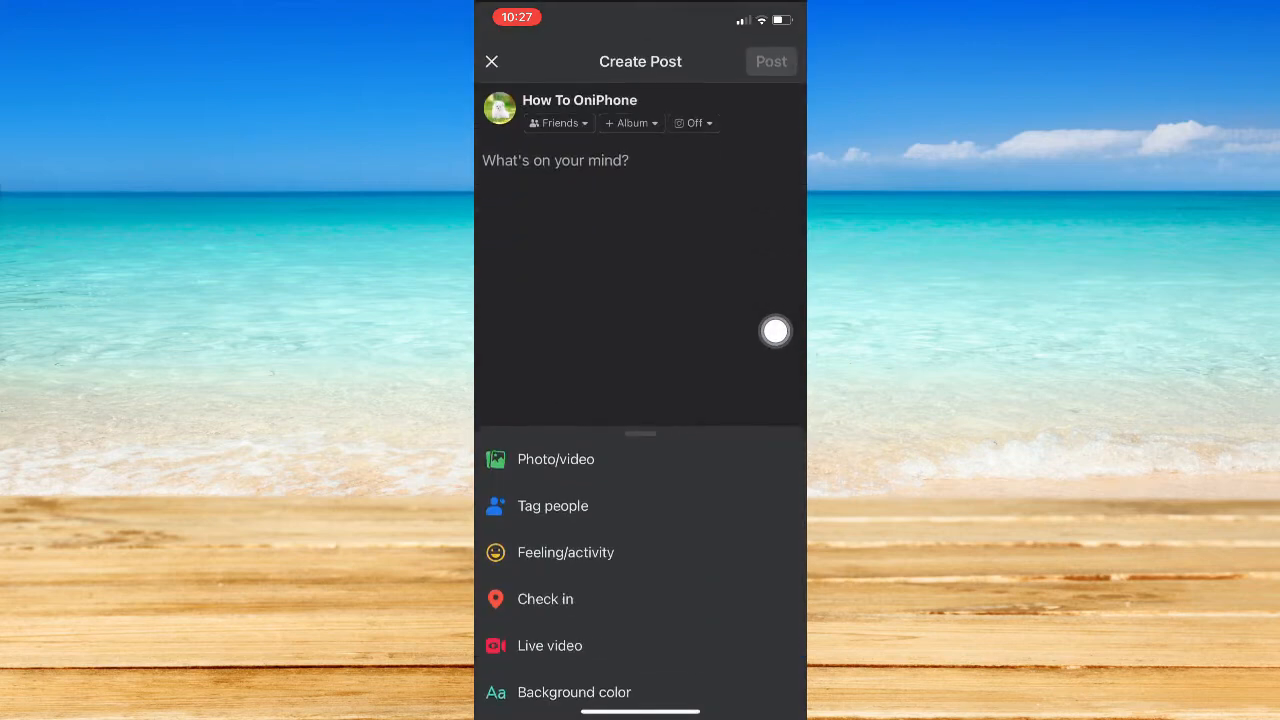
click(693, 122)
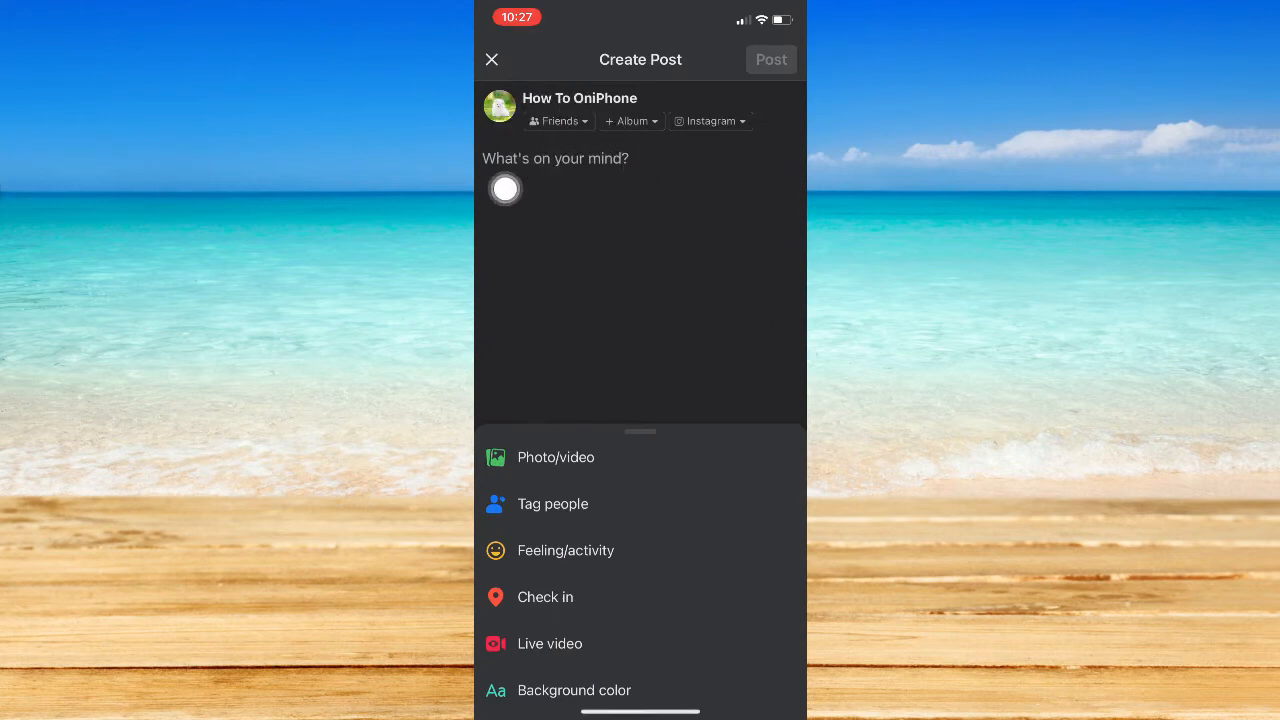
click(558, 121)
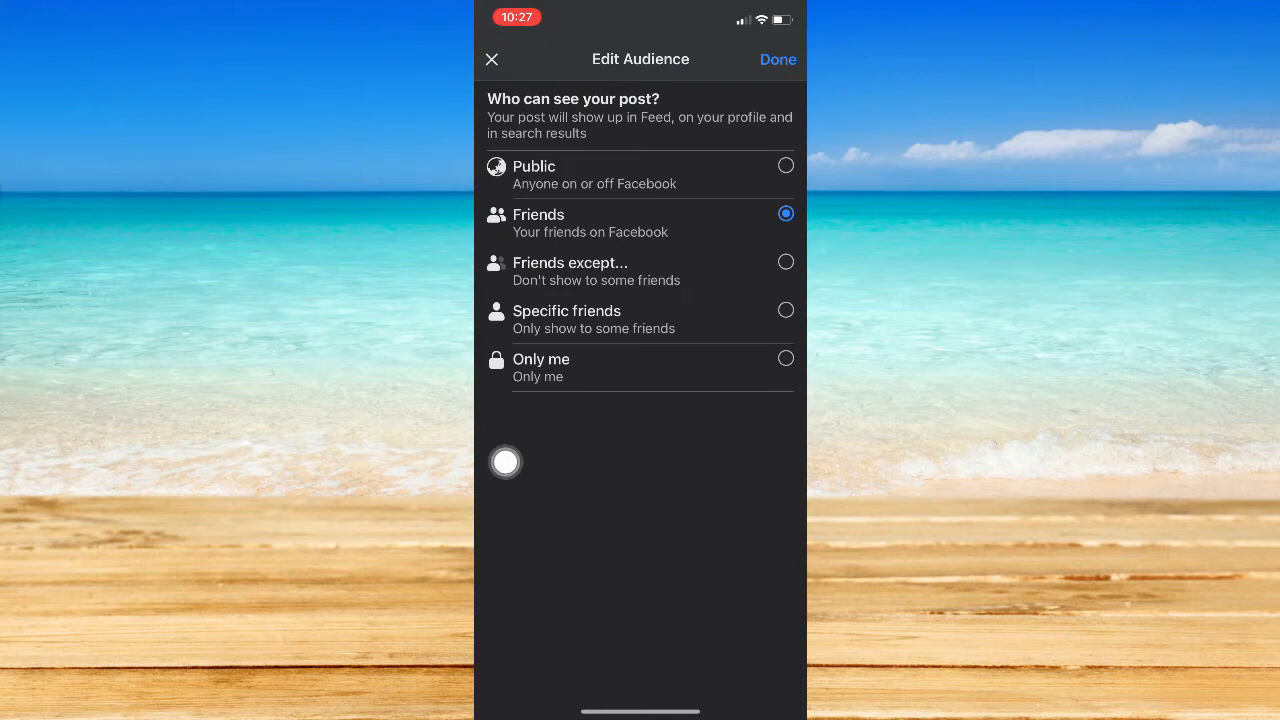
click(786, 358)
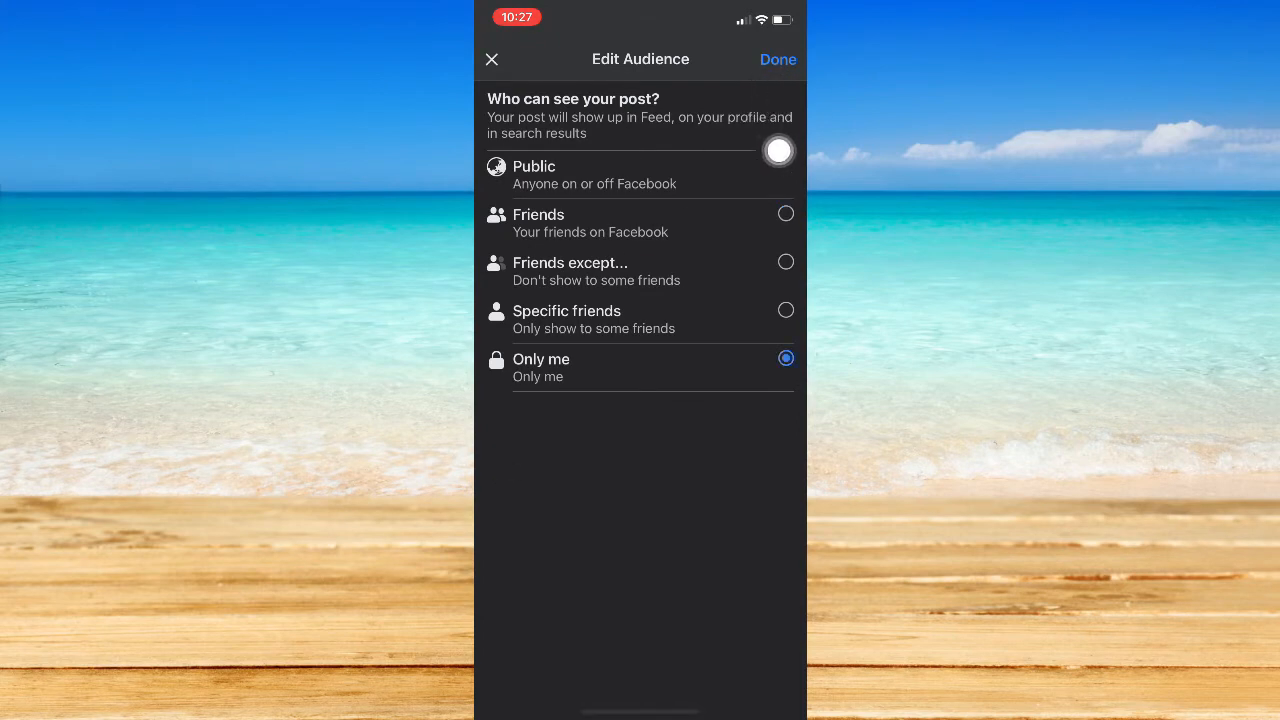
click(777, 59)
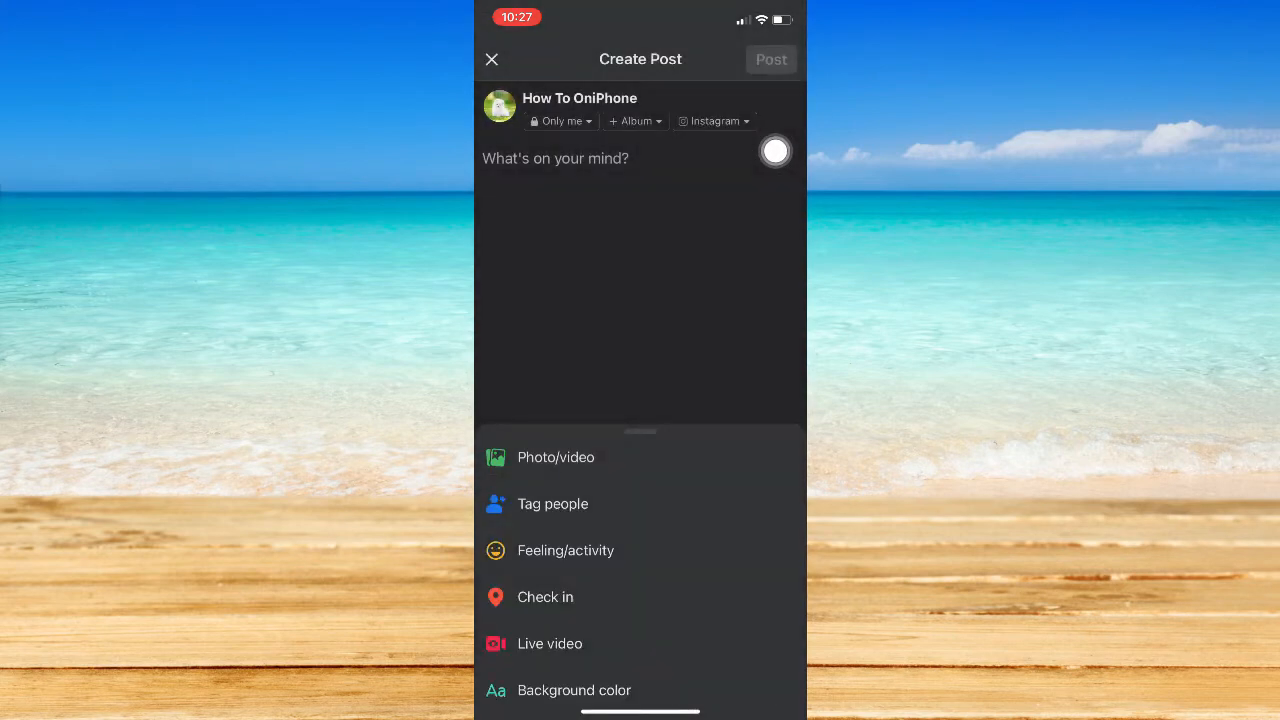
click(491, 59)
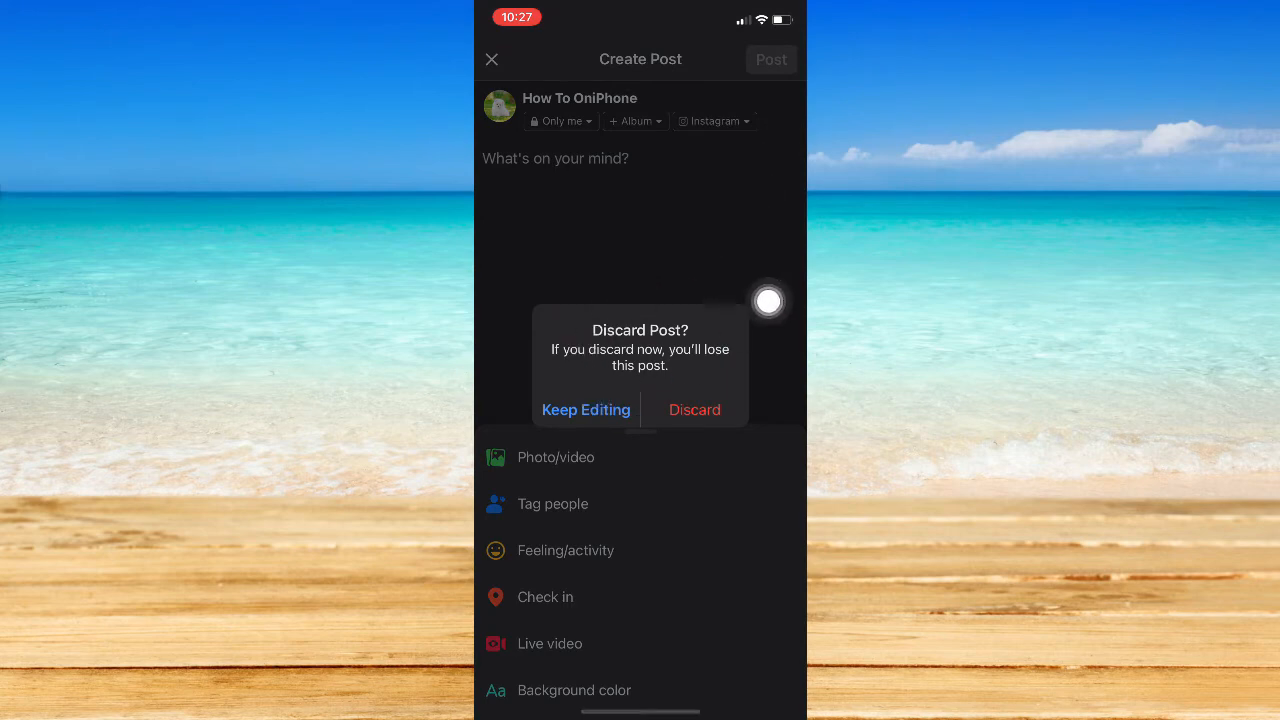
click(694, 410)
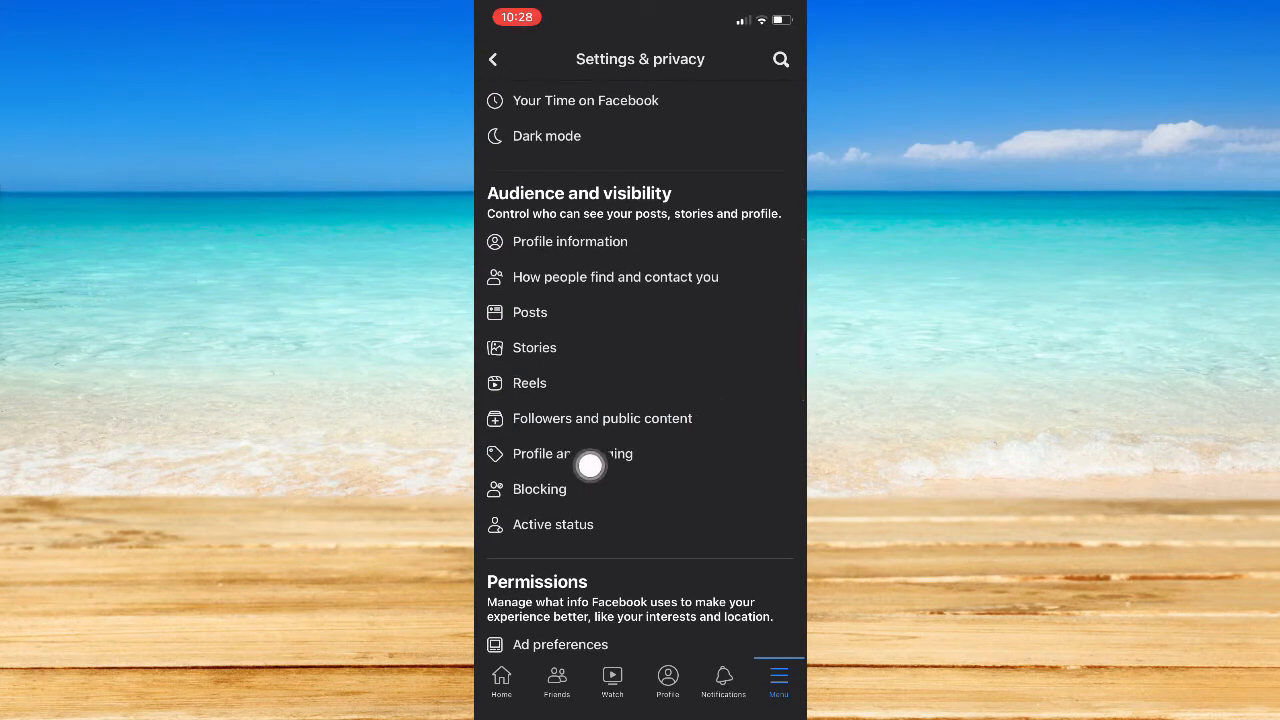
Step: Confirm 'Who can post on your profile' and 'Who can see what others post' are Only me
click(558, 454)
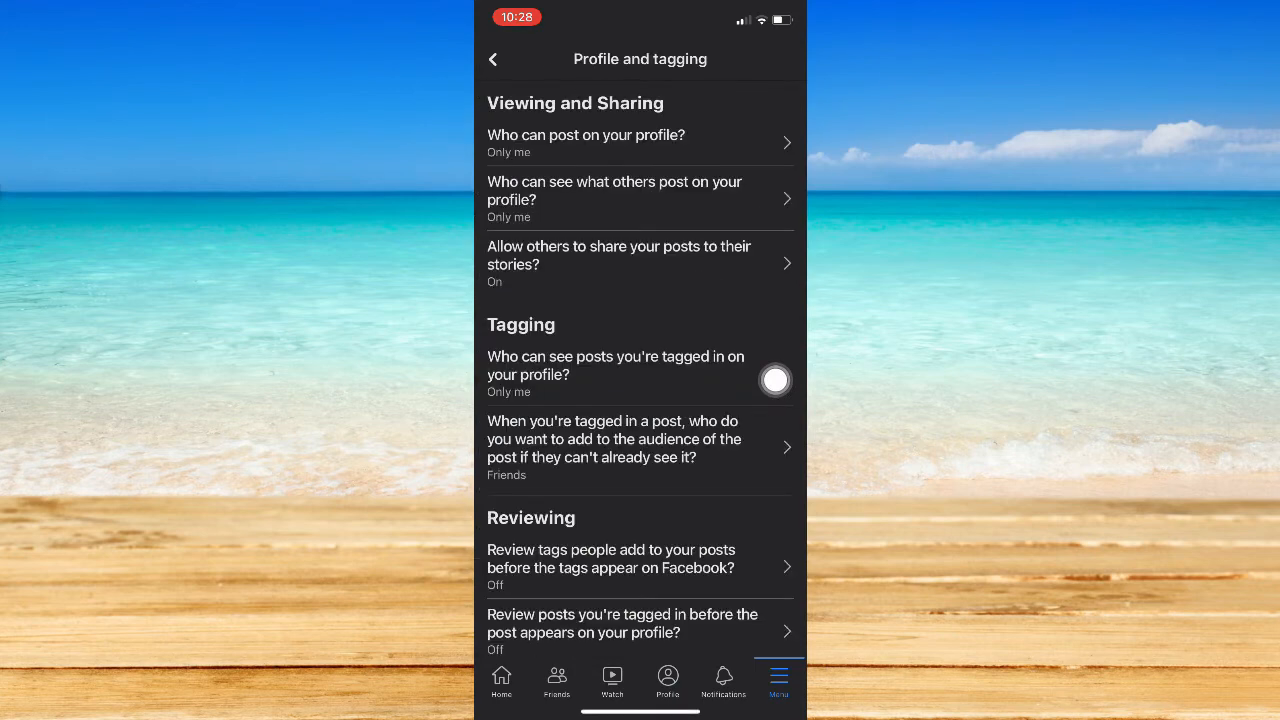
mouse_move(519, 162)
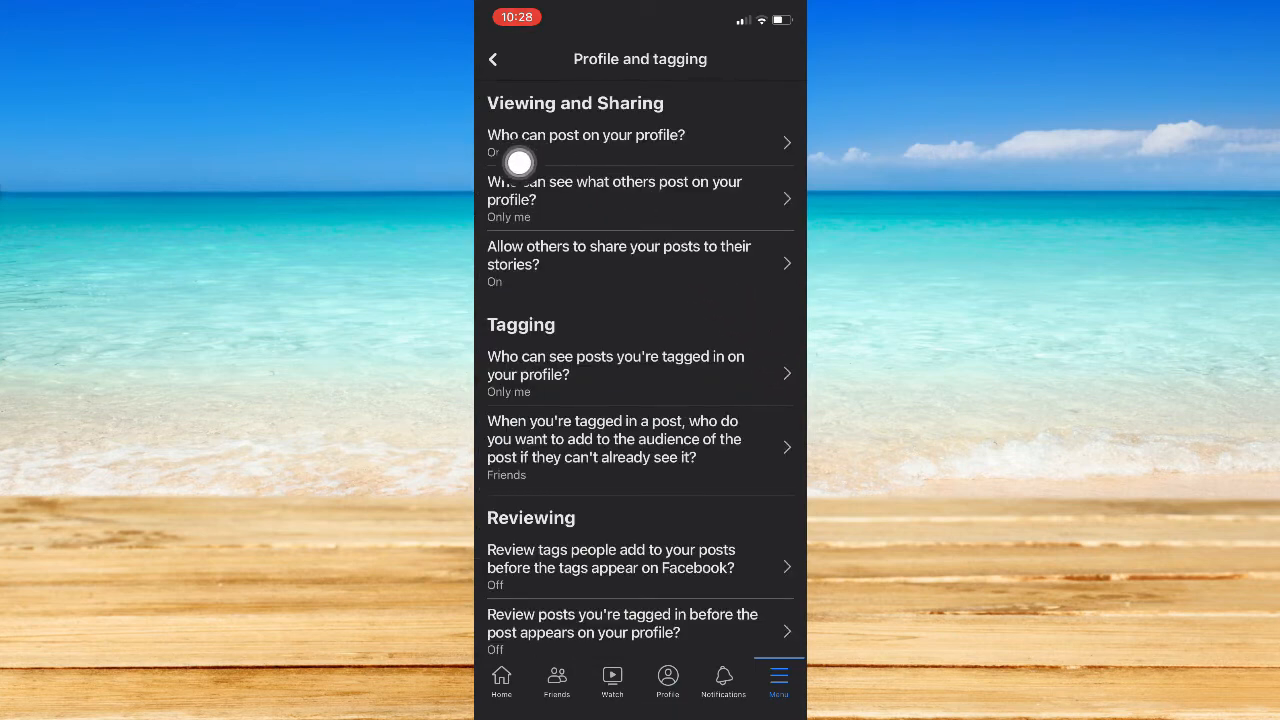
click(586, 135)
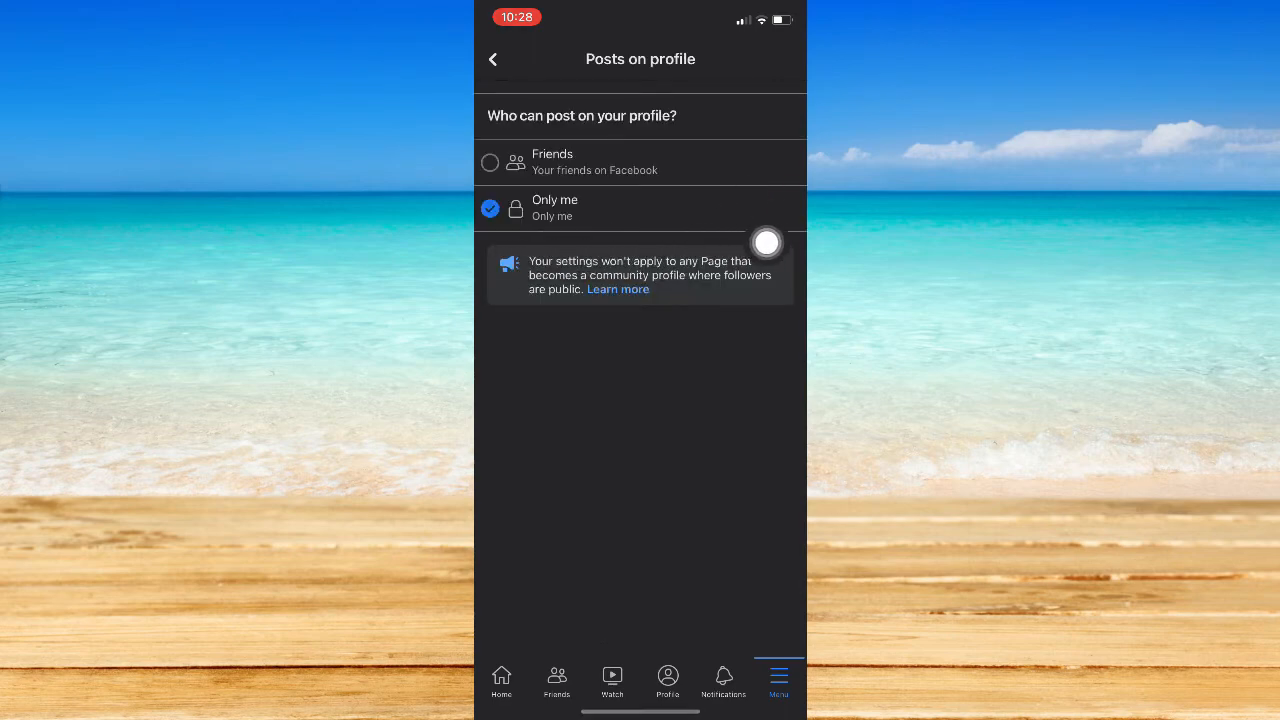
click(492, 59)
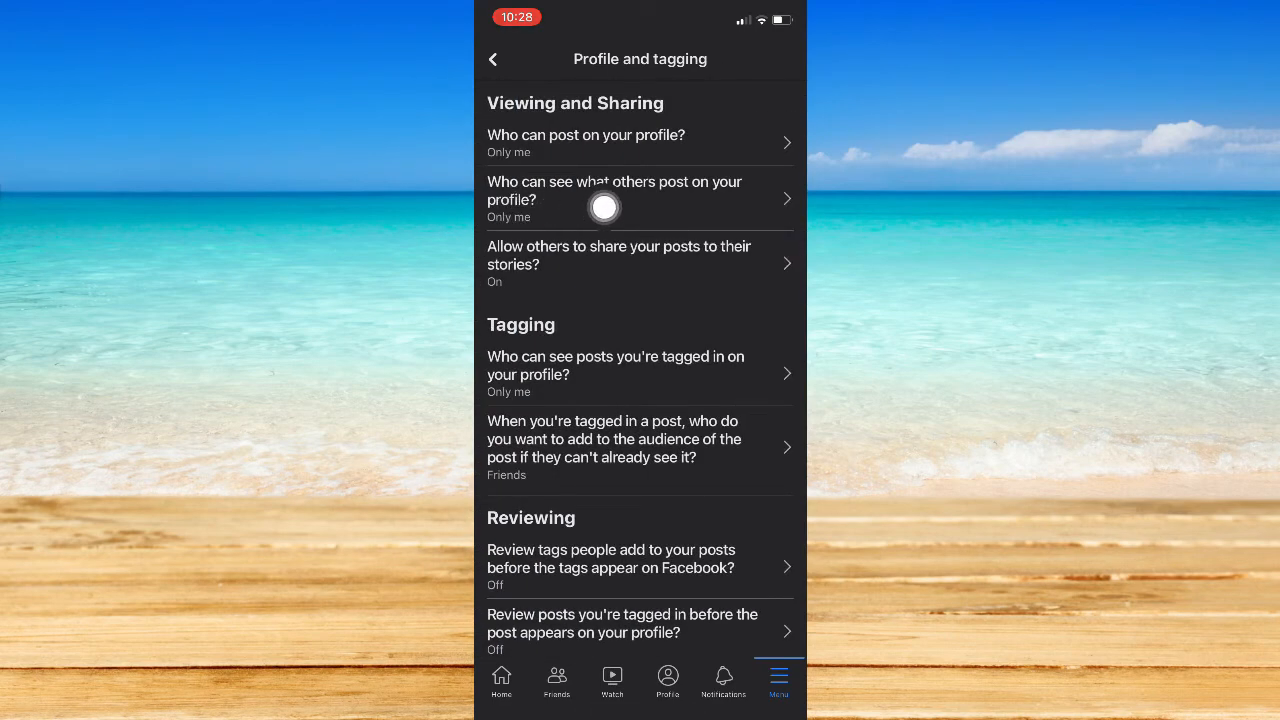
mouse_move(762, 211)
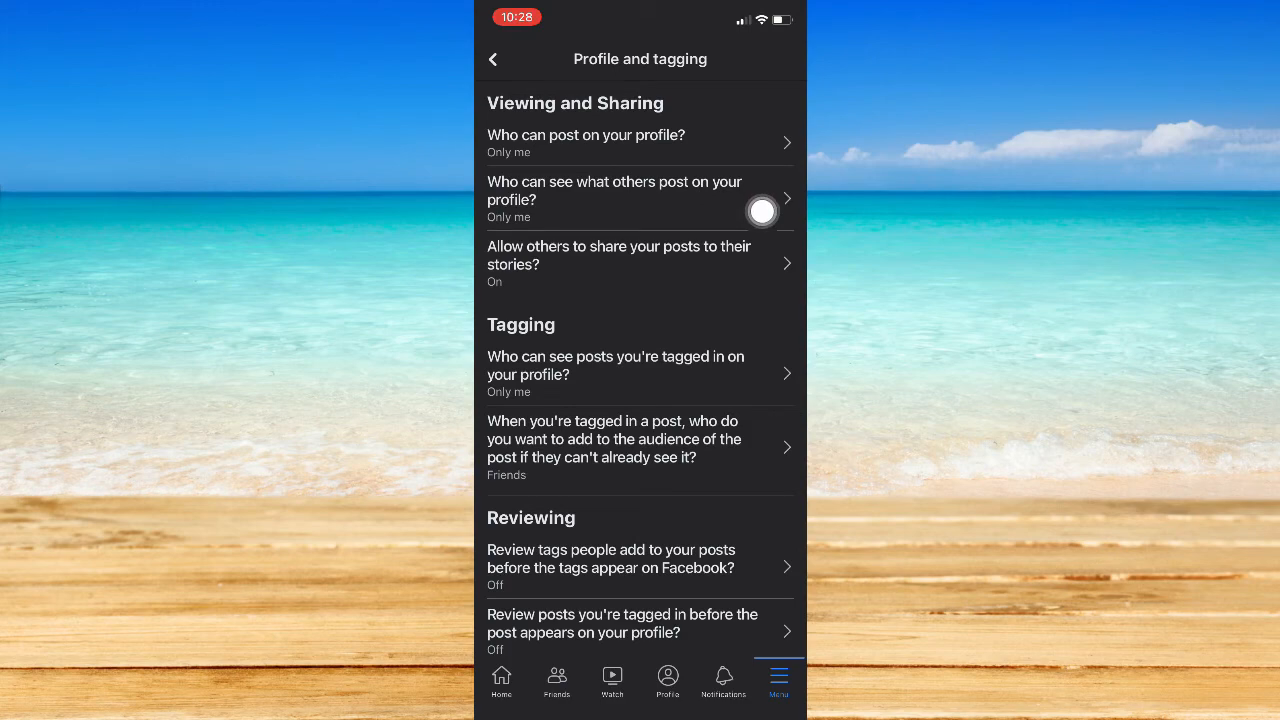
click(614, 199)
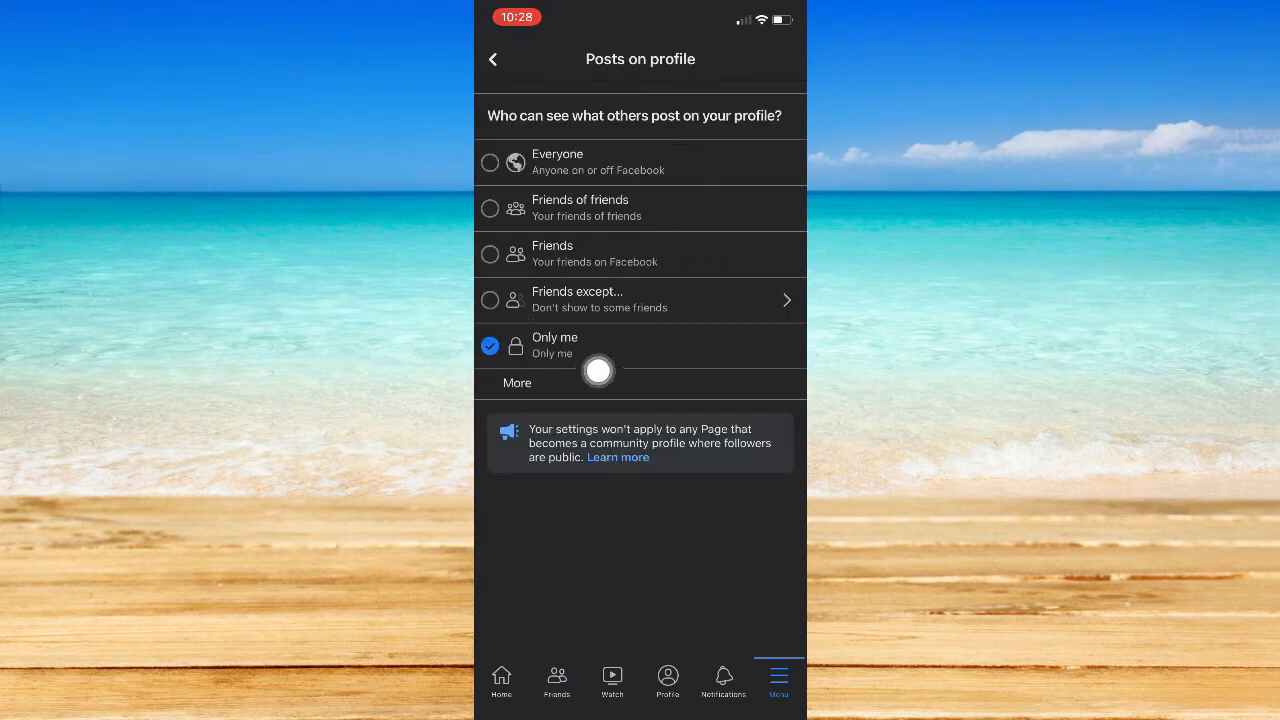
click(492, 58)
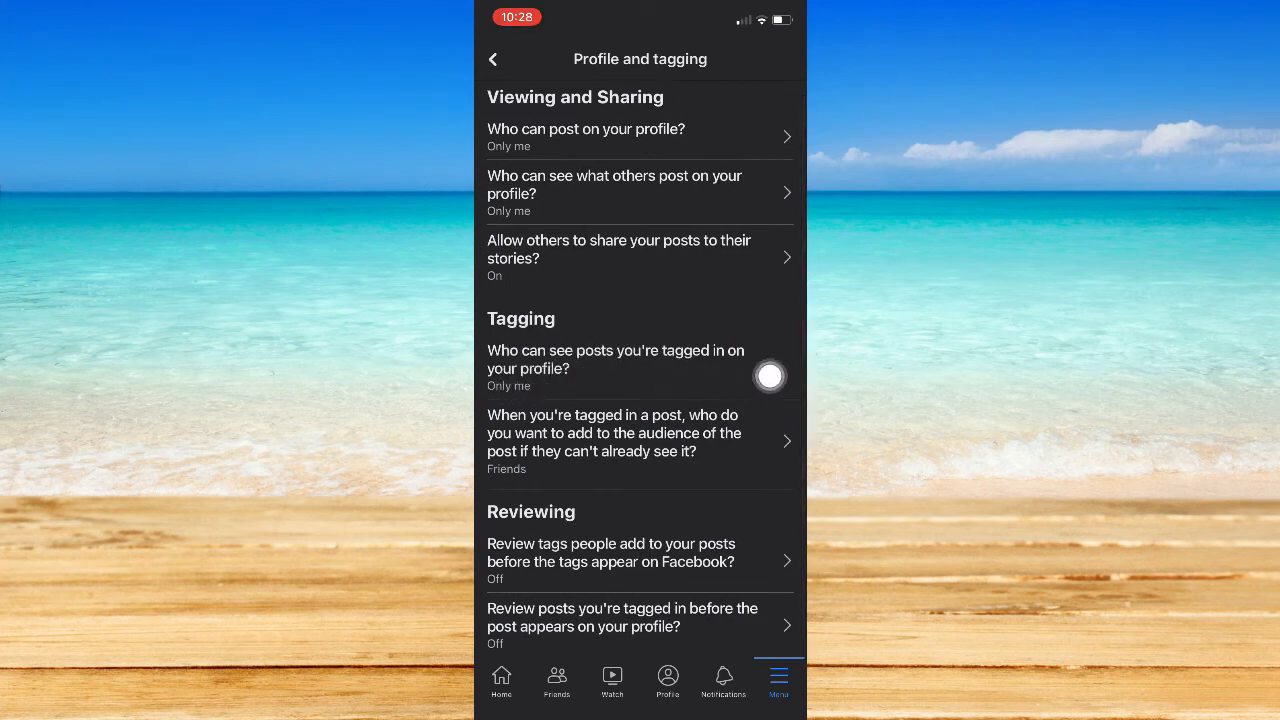
Step: Set the audience added when you're tagged in a post to Only me, then return to Settings & privacy
click(615, 360)
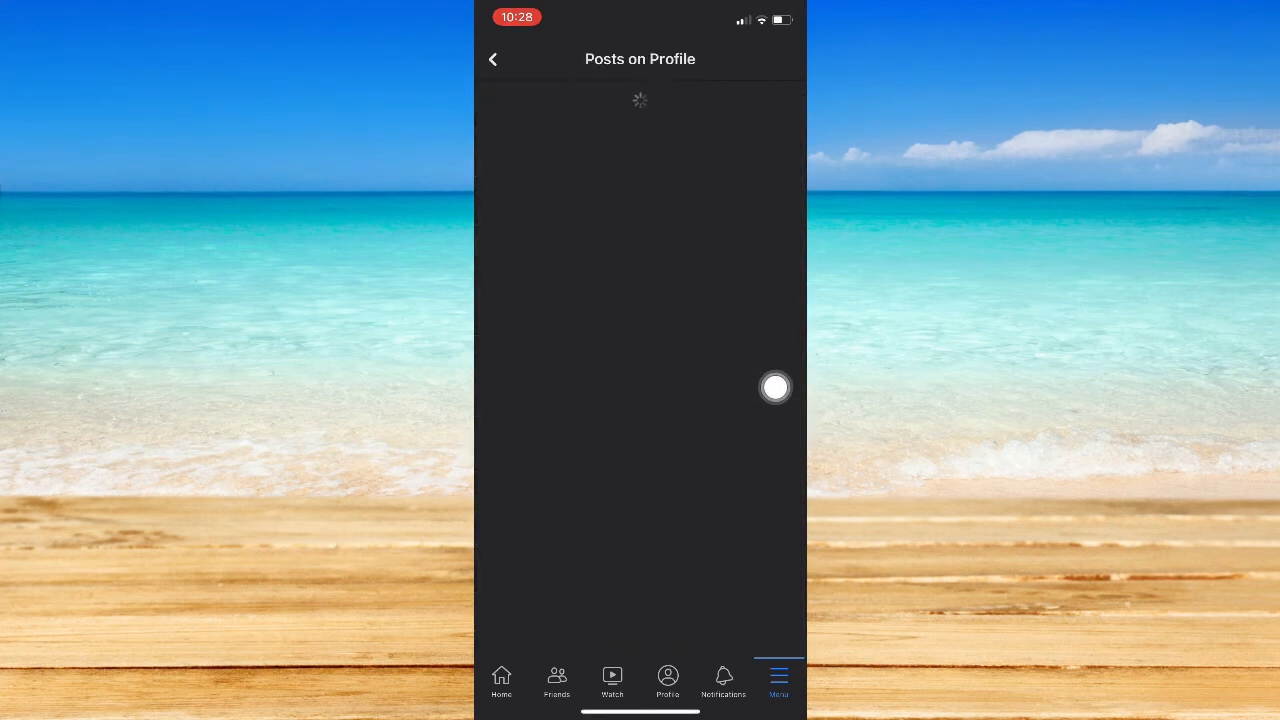
click(493, 59)
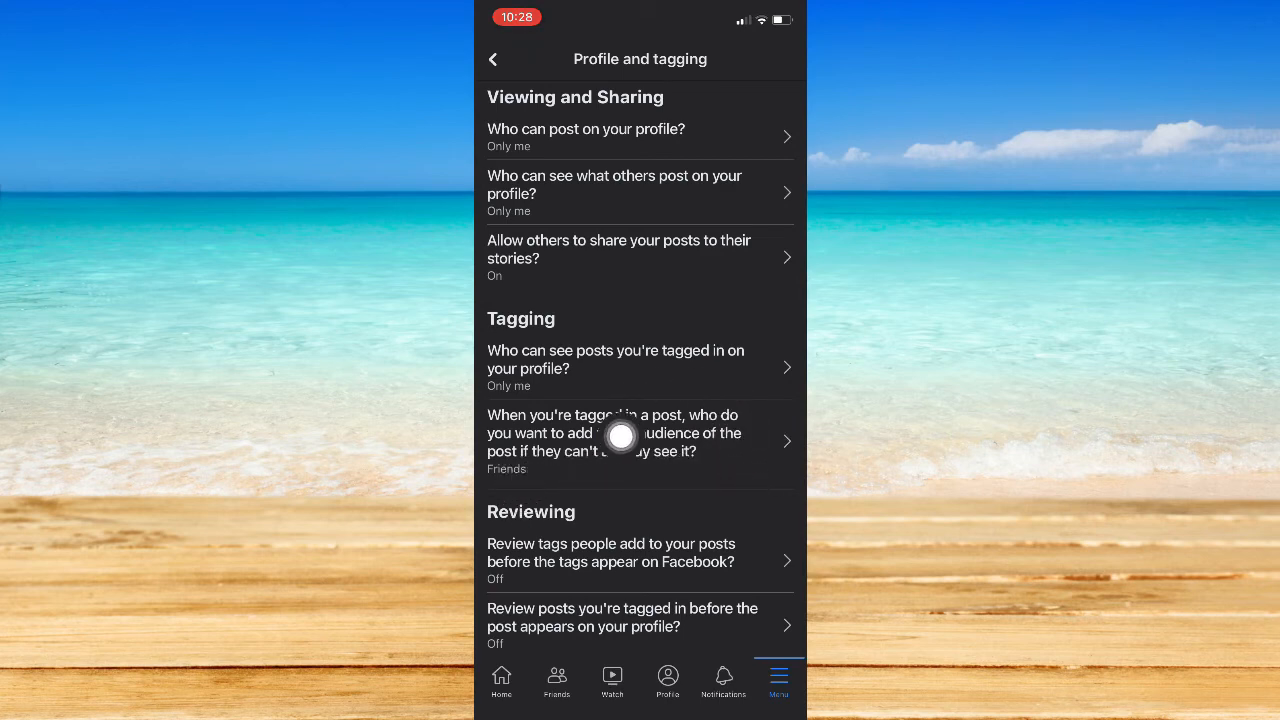
click(615, 442)
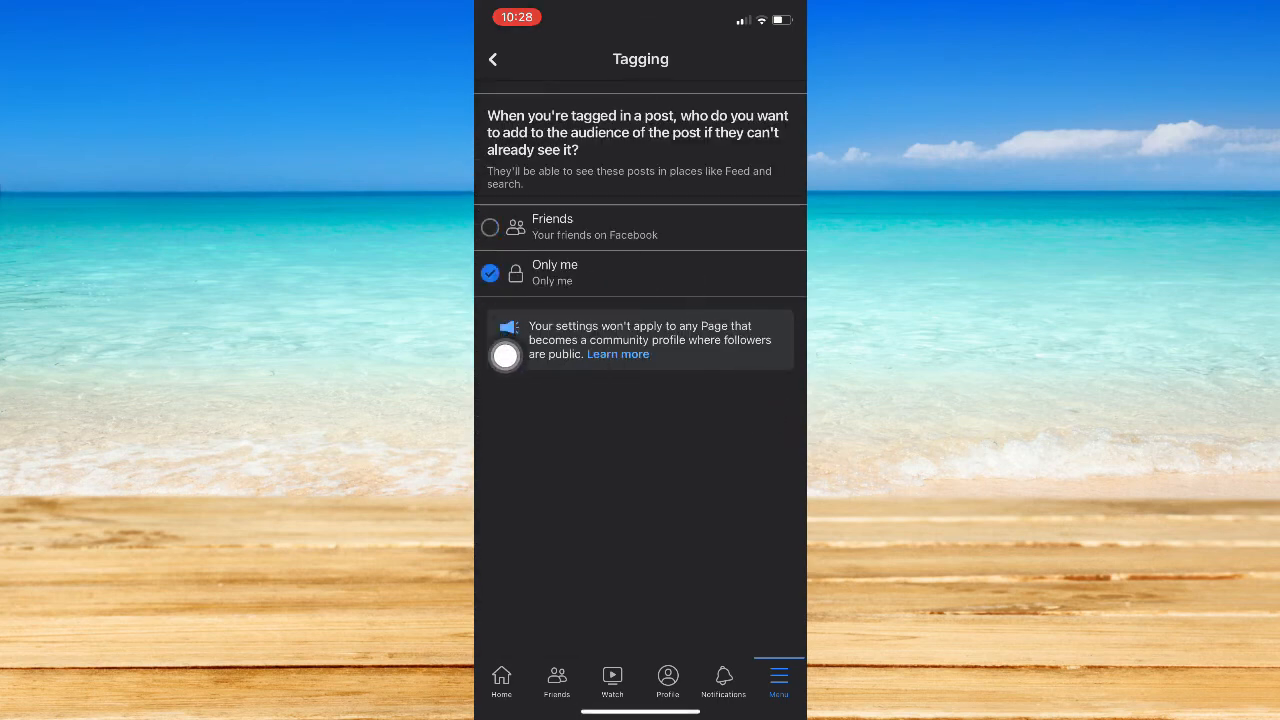
click(492, 59)
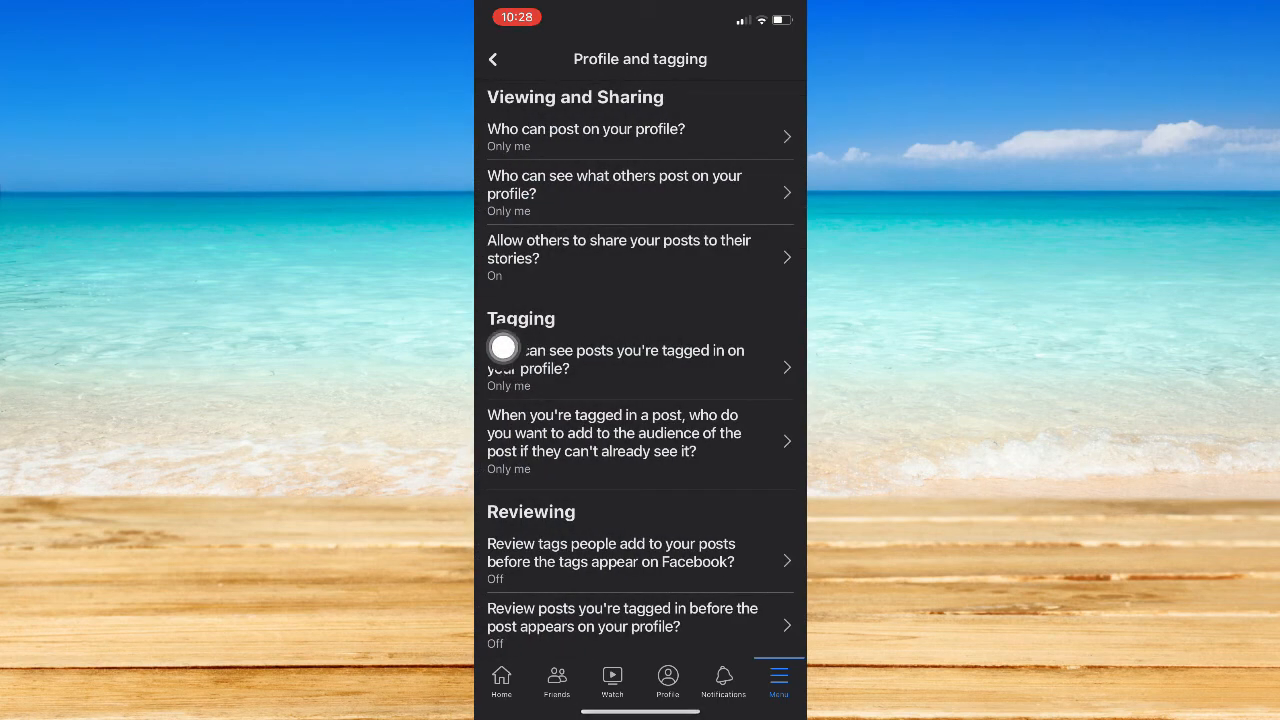
click(492, 58)
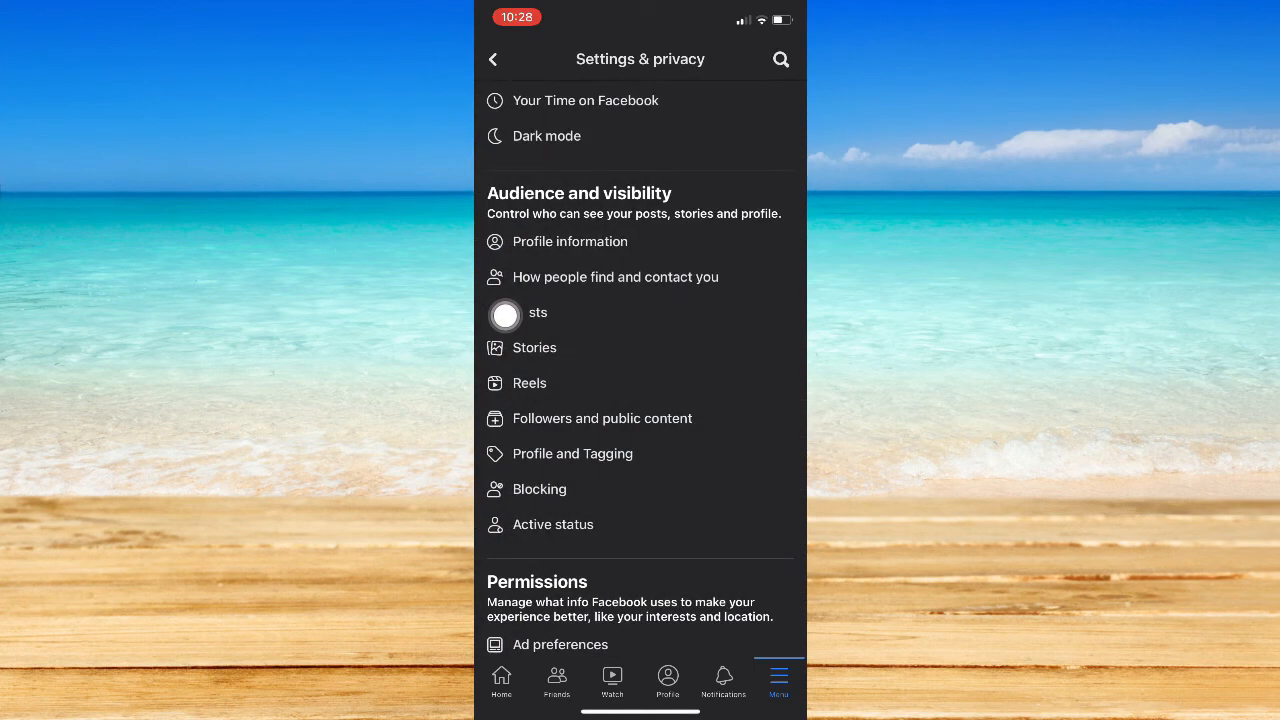